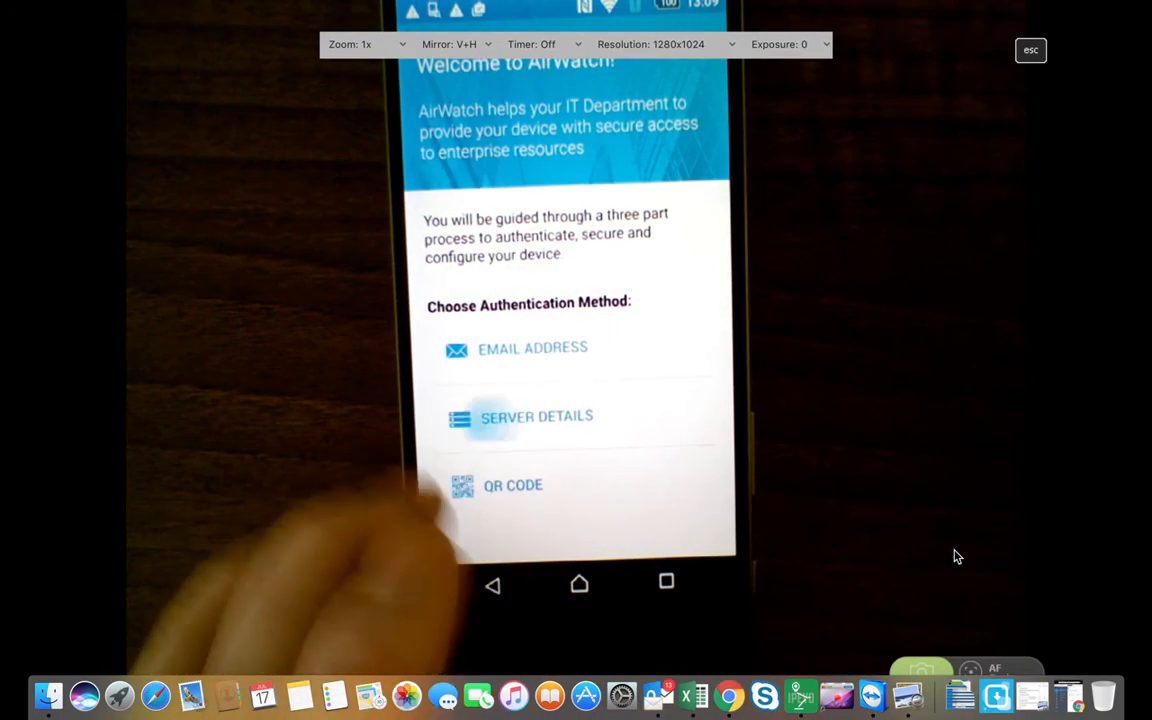
Choose server-details authentication and enter server ds763.awmdm.com with the group ID
{"action": "left_click", "coordinate": [536, 416]}
{"action": "type", "text": "ds"}
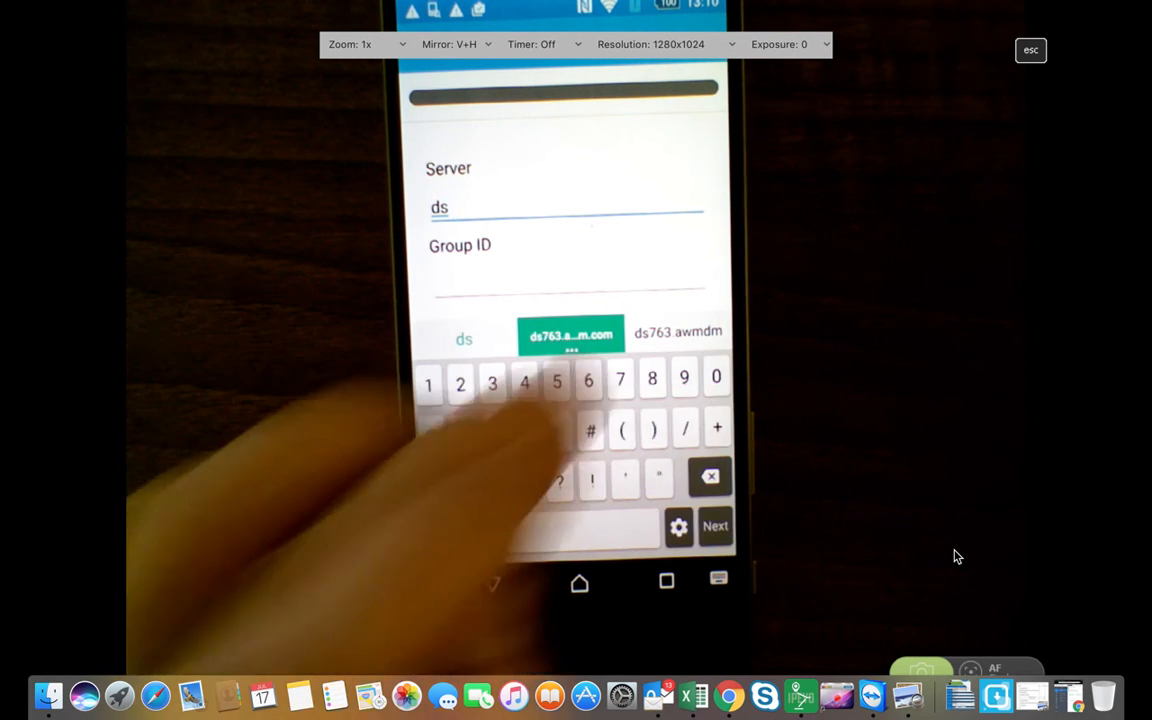
{"action": "type", "text": "763."}
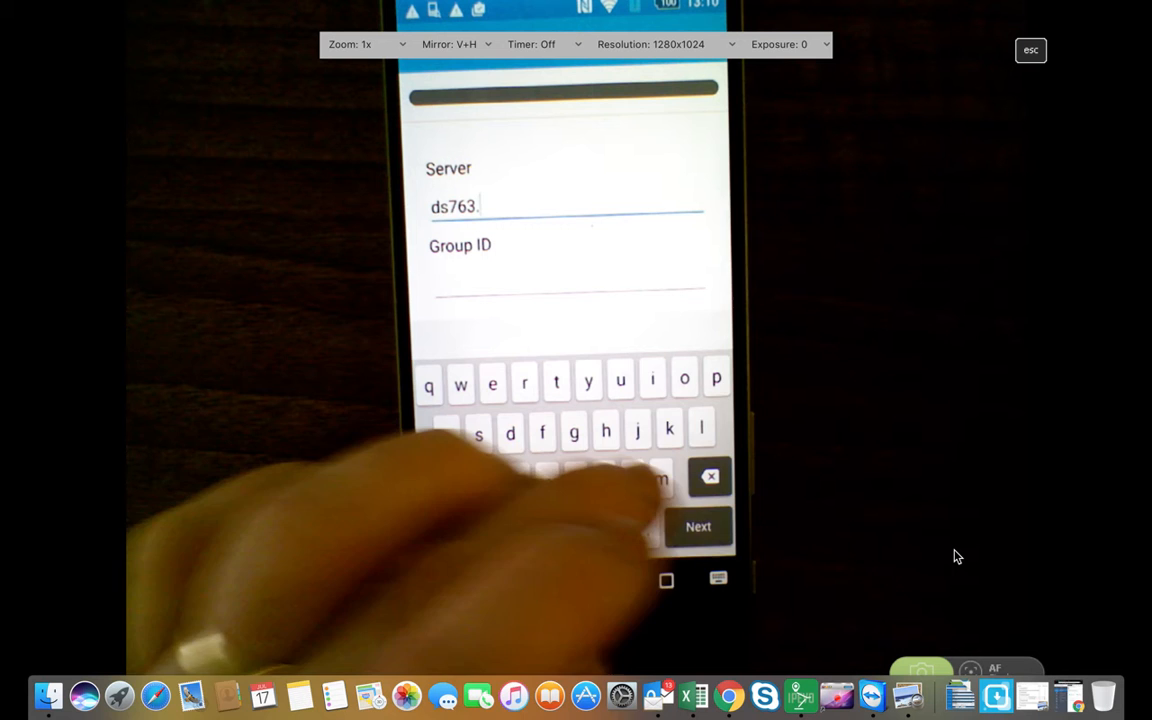
{"action": "type", "text": "mdm.c"}
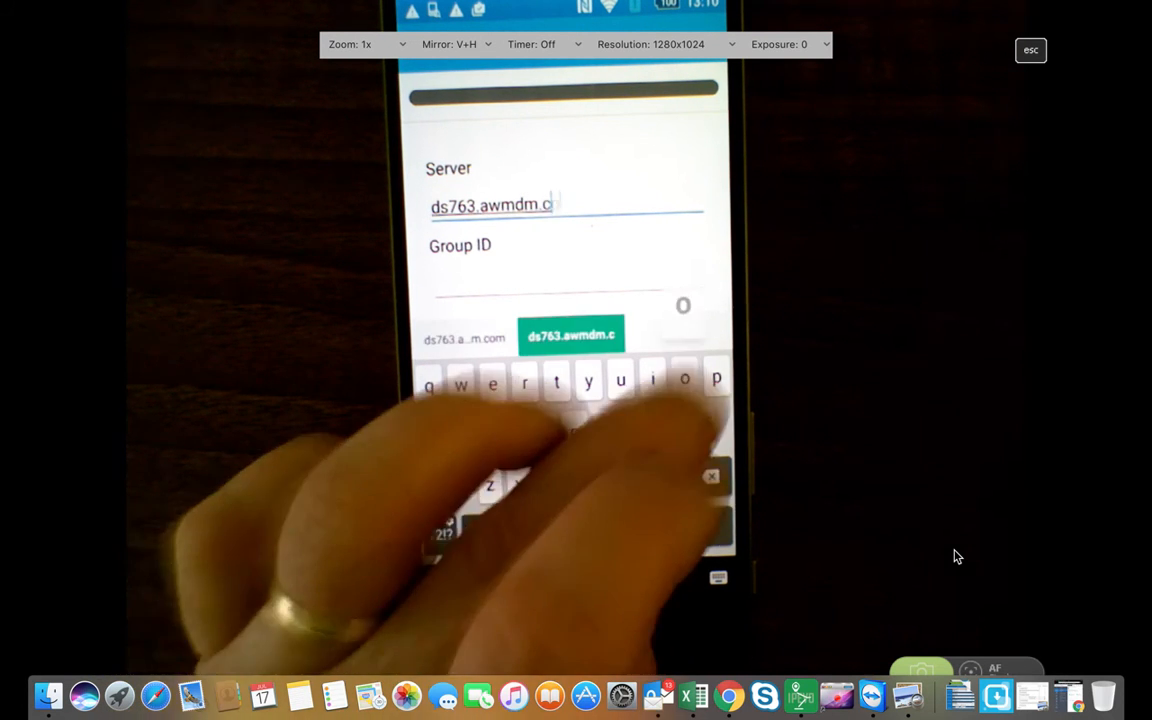
{"action": "left_click", "coordinate": [572, 336]}
{"action": "type", "text": "kroweafw"}
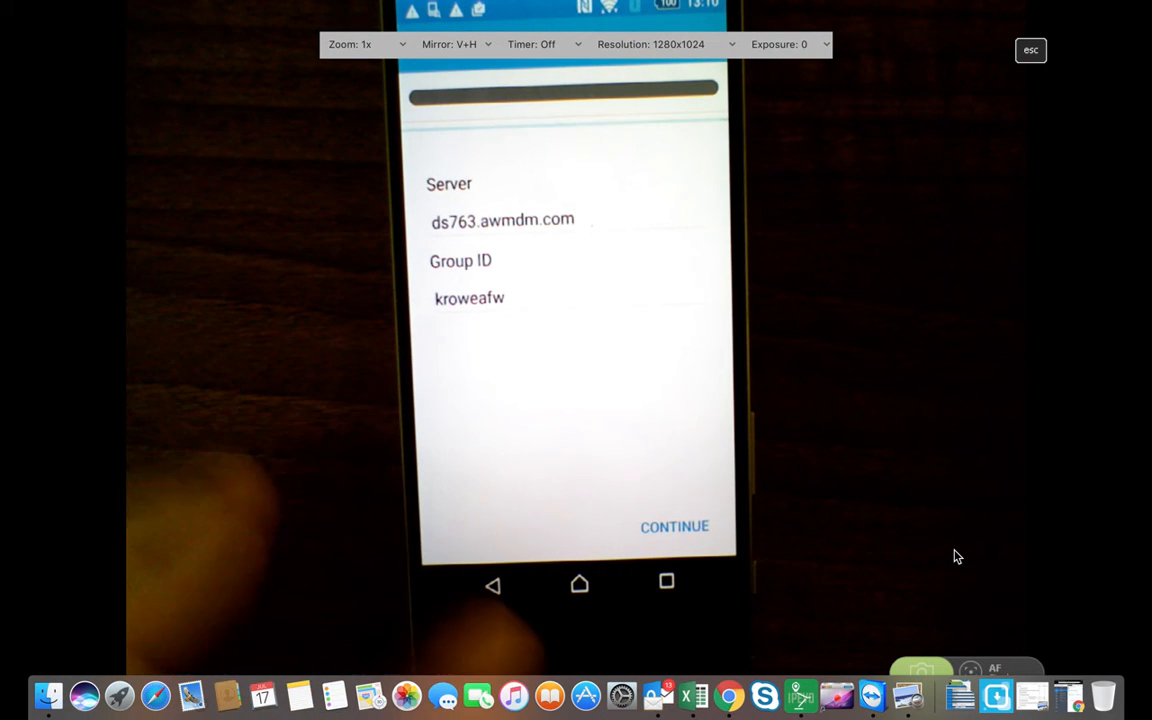
Submit the server details, then sign in with the enrollment username and password
{"action": "left_click", "coordinate": [674, 526]}
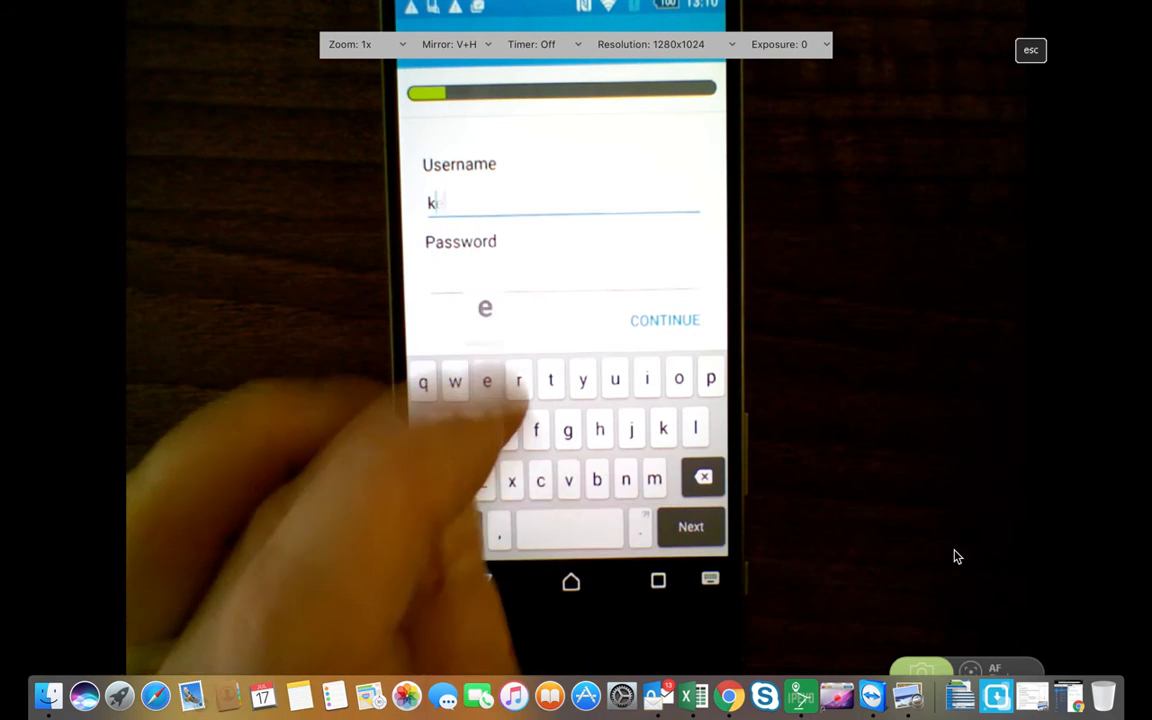
{"action": "type", "text": "en"}
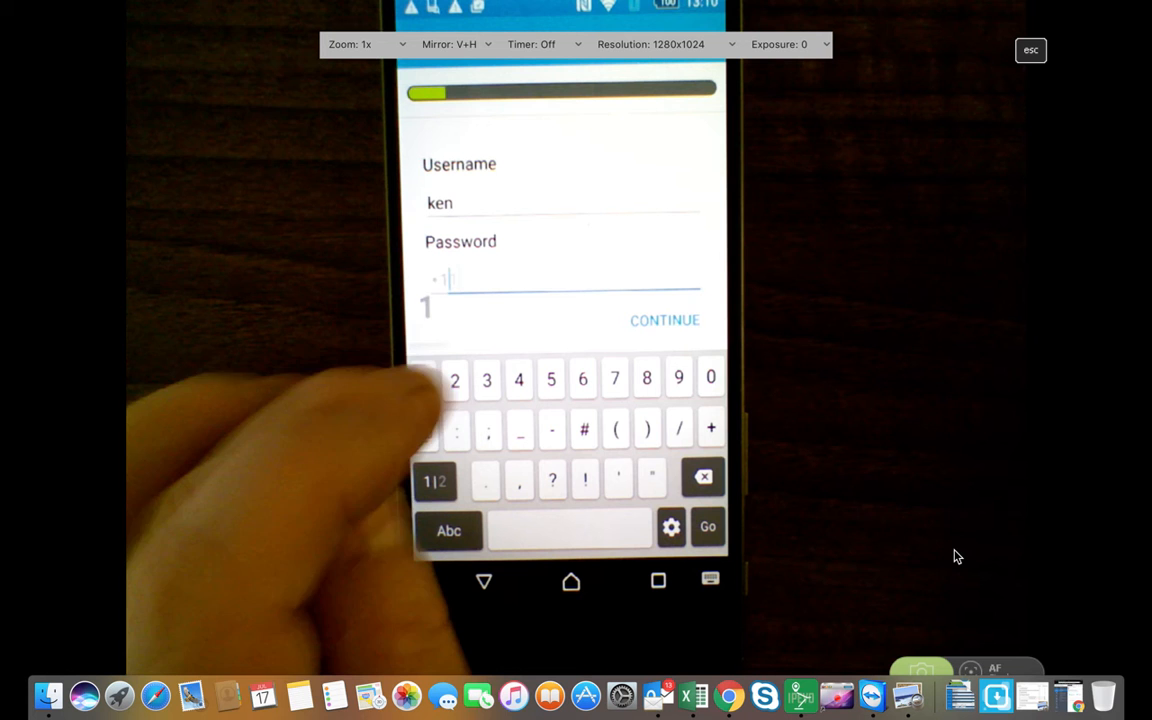
{"action": "left_click", "coordinate": [422, 378]}
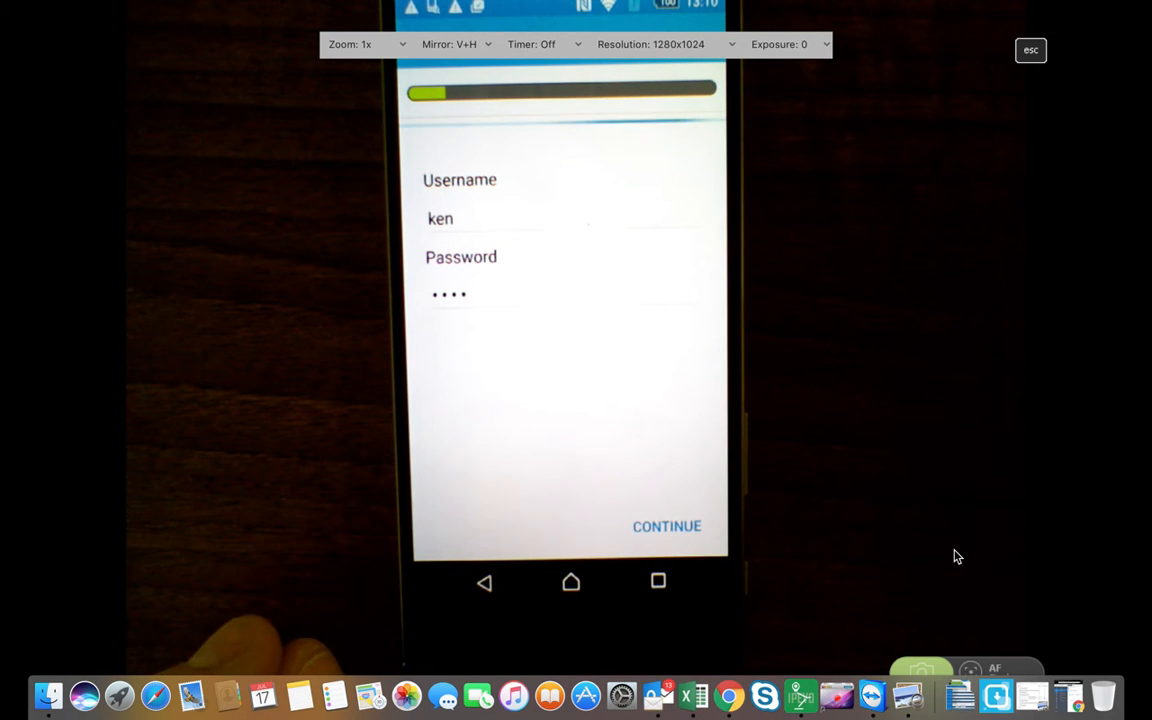
{"action": "left_click", "coordinate": [668, 526]}
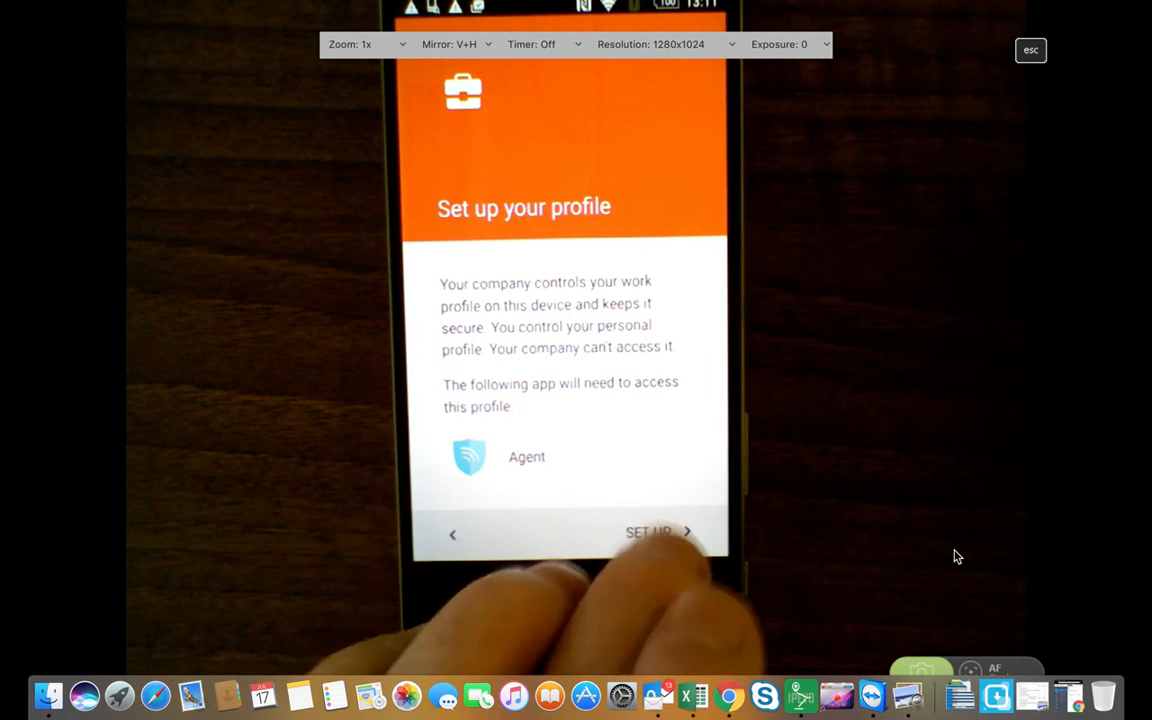
Accept the Set Up prompt so Android begins creating the work profile
{"action": "left_click", "coordinate": [648, 532]}
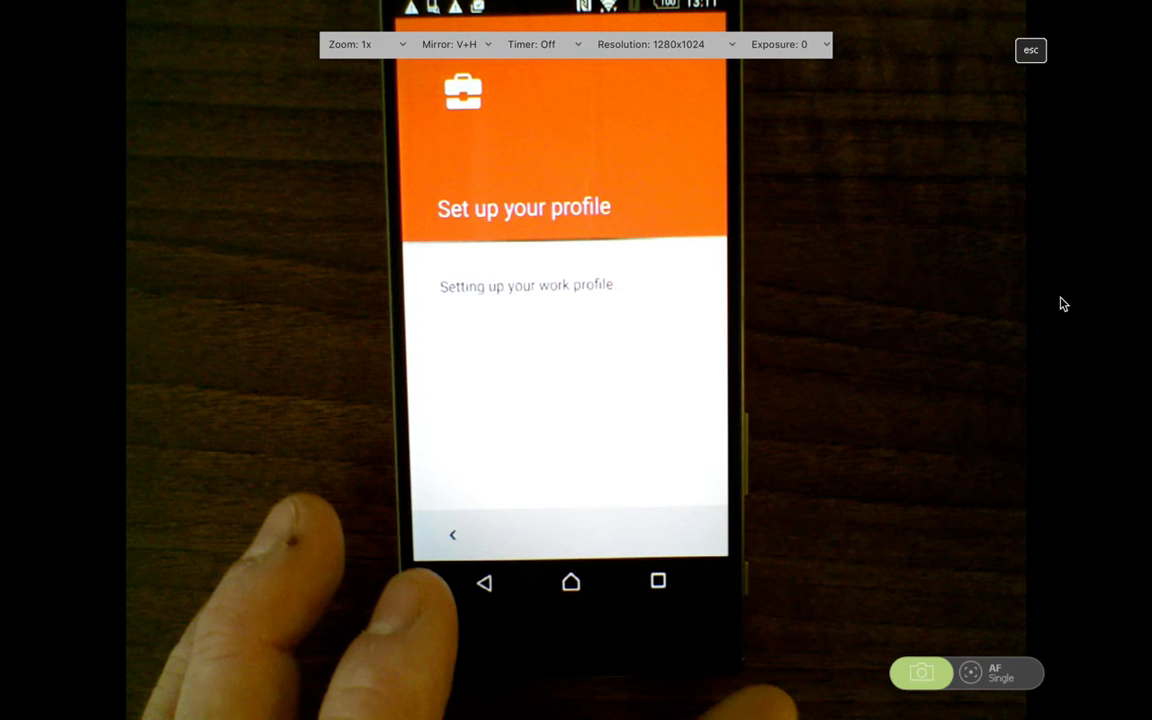
{"action": "mouse_move", "coordinate": [1018, 284]}
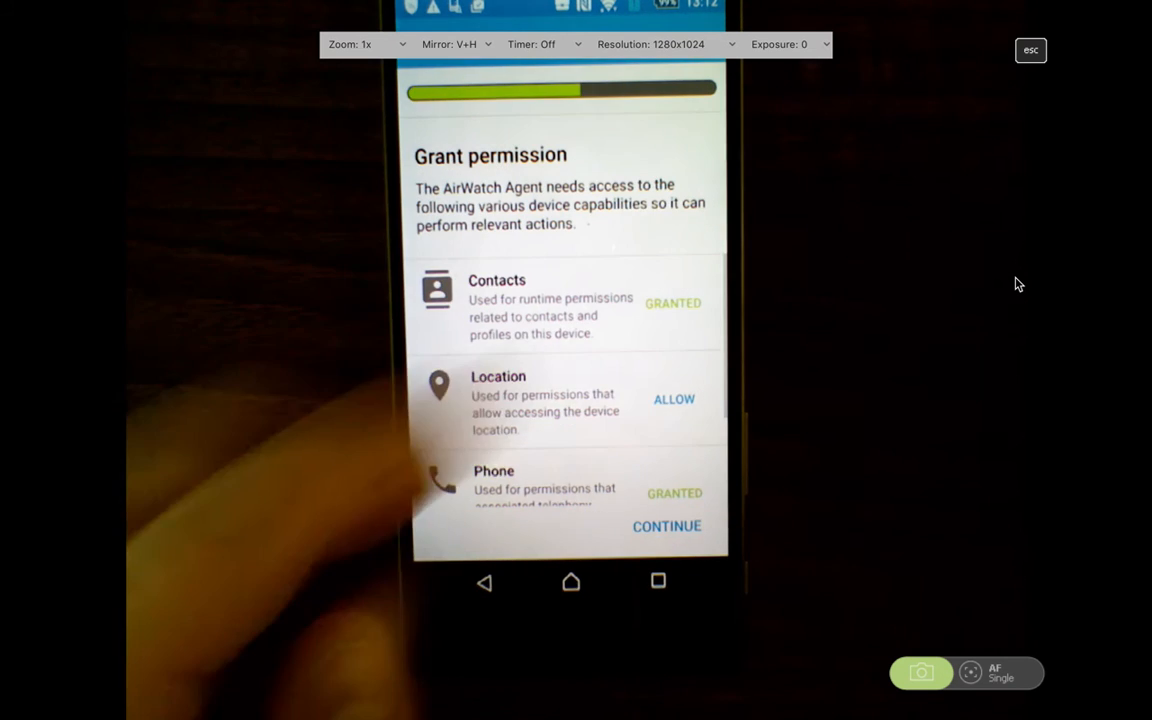
Grant the agent's remaining device permission to finish enrollment
{"action": "scroll", "scroll_direction": "down", "scroll_amount": 3}
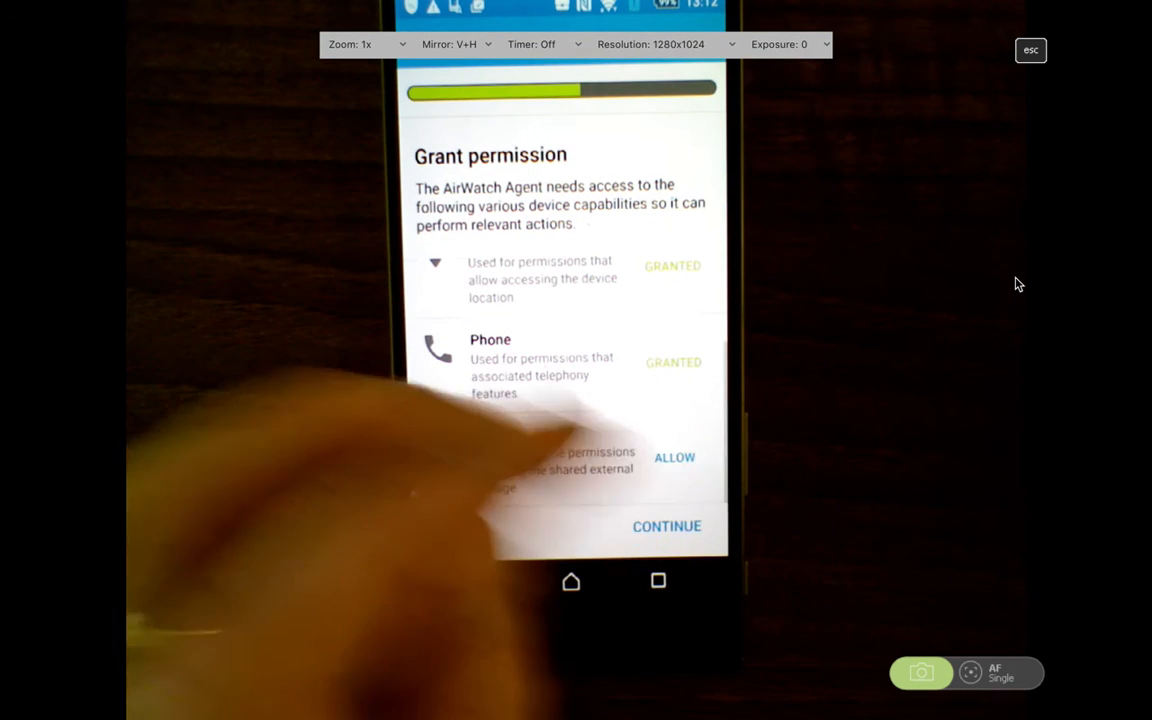
{"action": "left_click", "coordinate": [668, 526]}
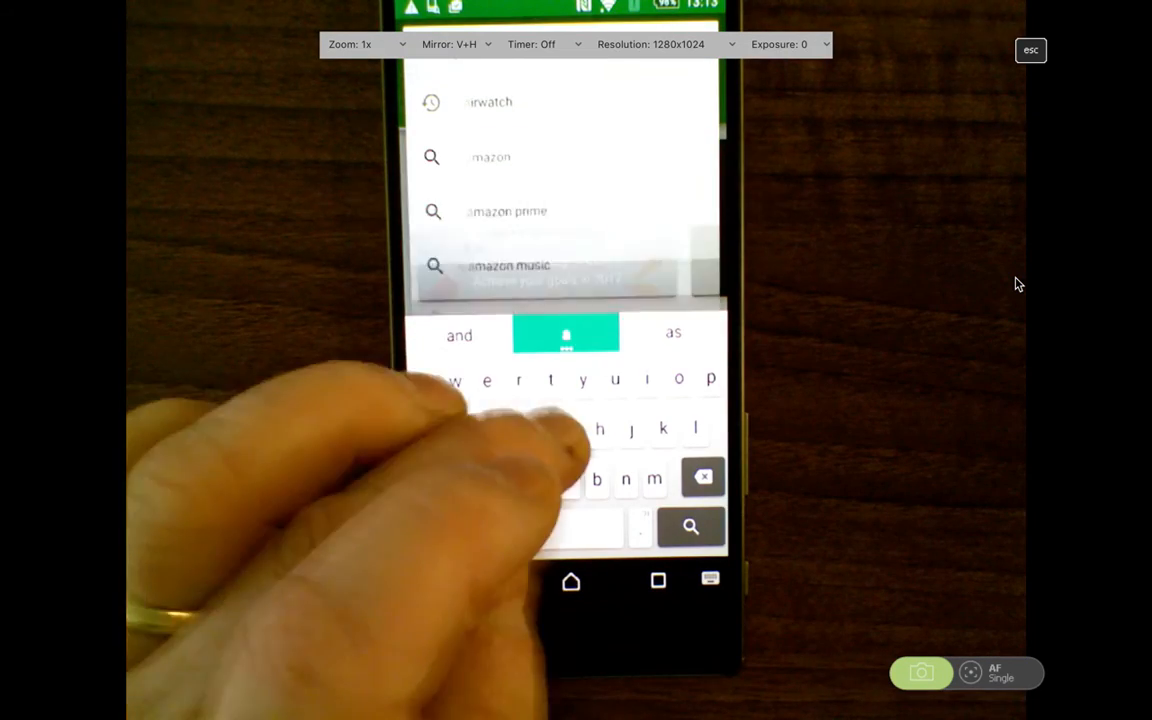
Search the personal Play Store for Angry Birds and start installing it from its listing
{"action": "left_click", "coordinate": [566, 428]}
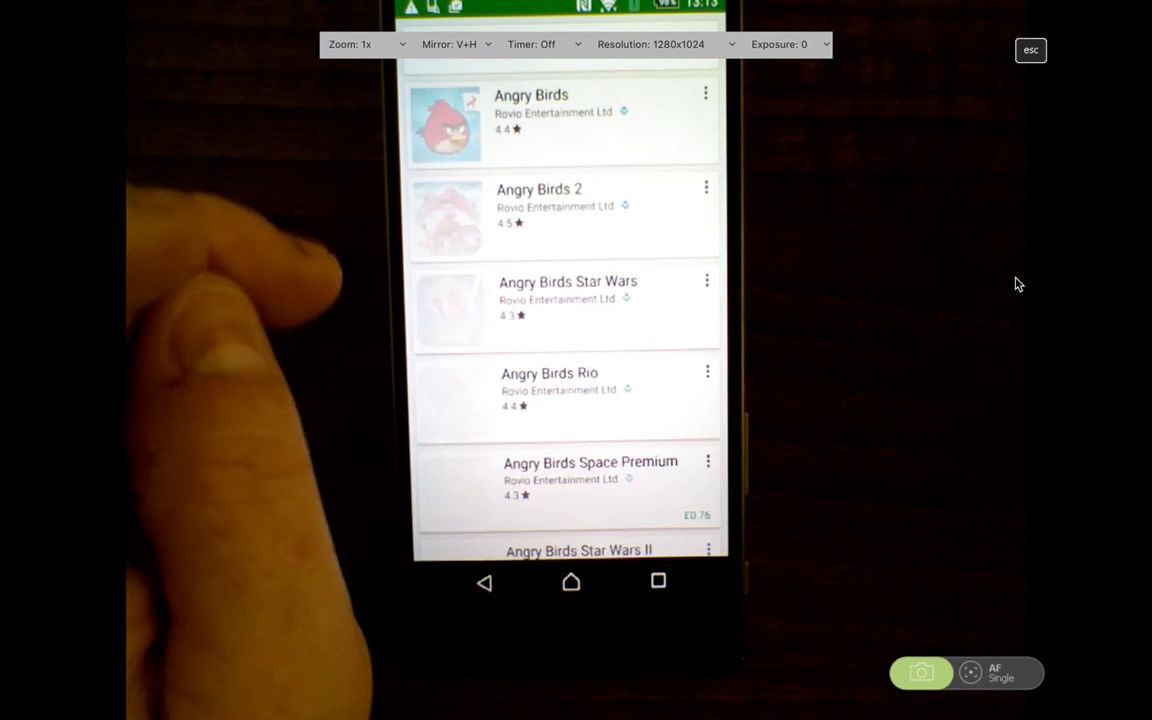
{"action": "left_click", "coordinate": [560, 120]}
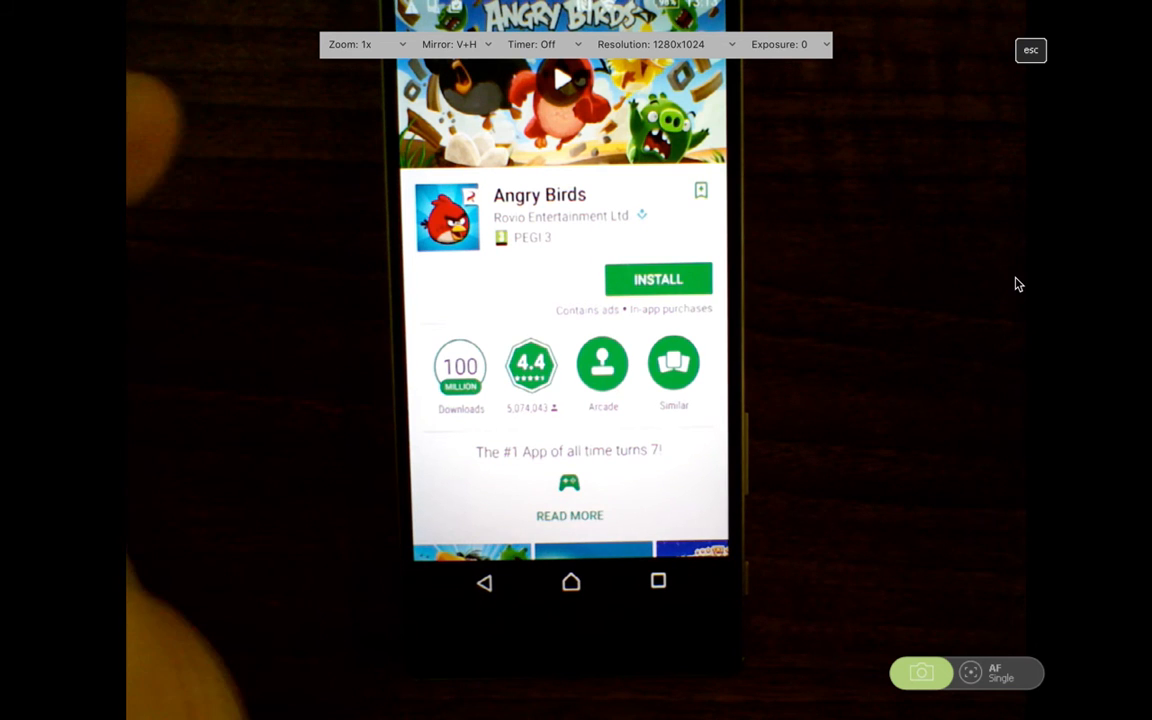
{"action": "left_click", "coordinate": [656, 280]}
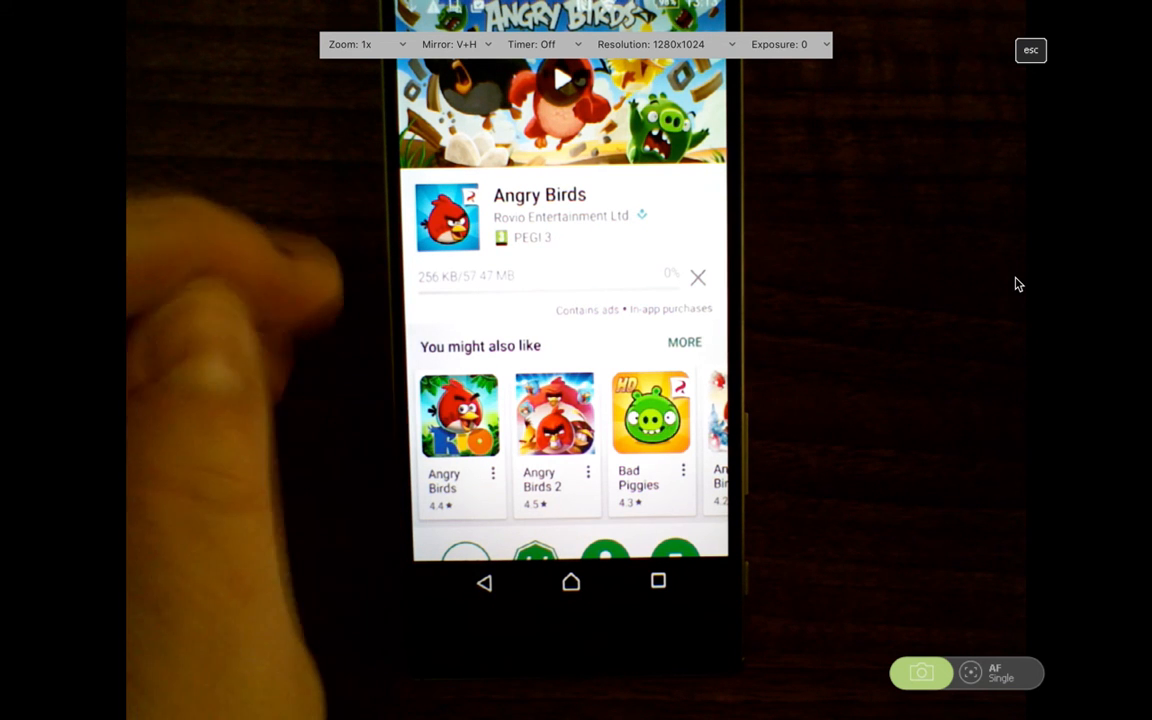